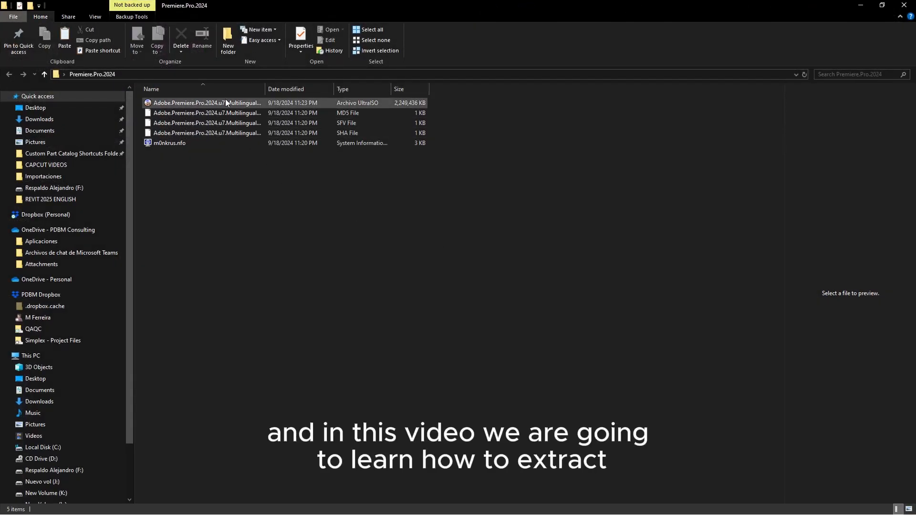
# Step: Widen the Name column so the ISO and checksum file names show in full
pyautogui.moveTo(264, 89); pyautogui.dragTo(333, 88)
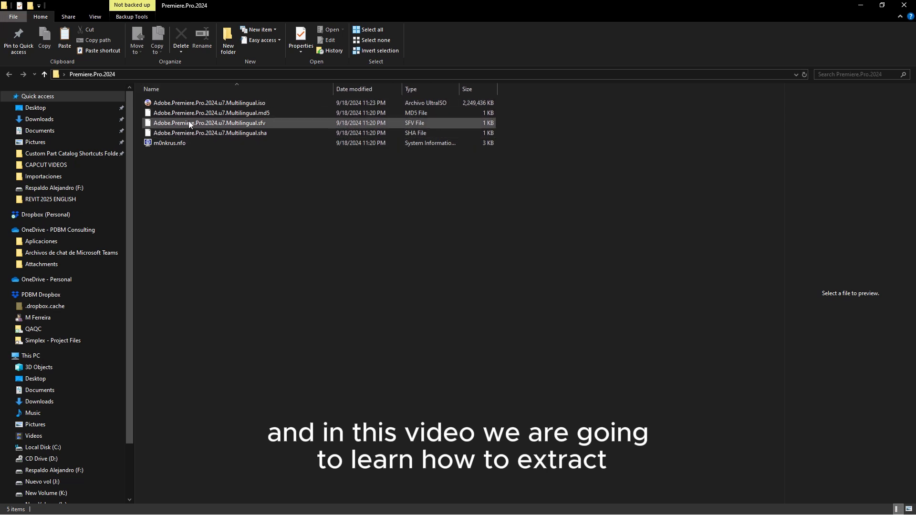
pyautogui.moveTo(264, 103)
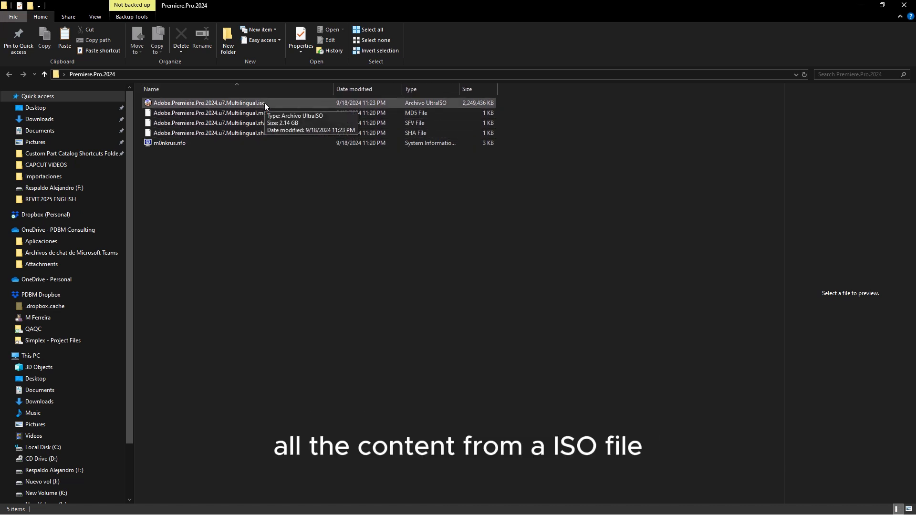
pyautogui.moveTo(256, 123)
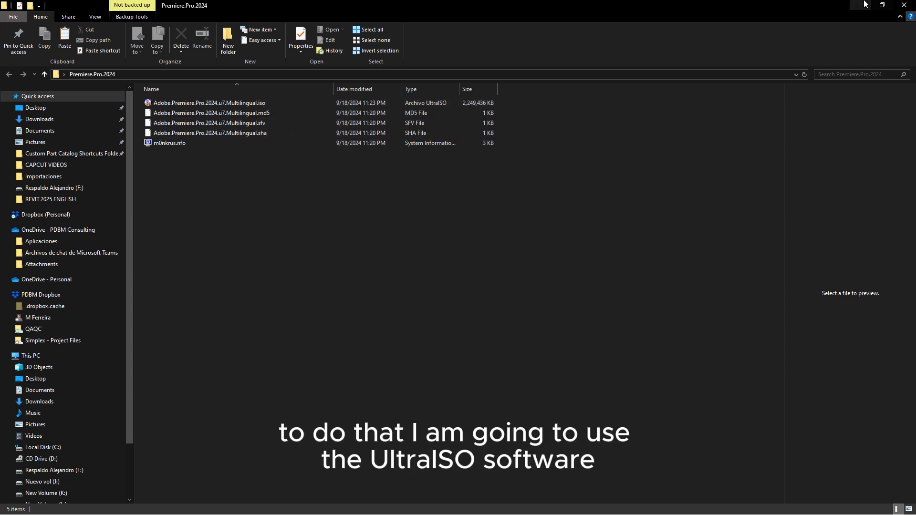
# Step: Reopen the Premiere.Pro.2024 folder from the desktop
pyautogui.click(852, 6)
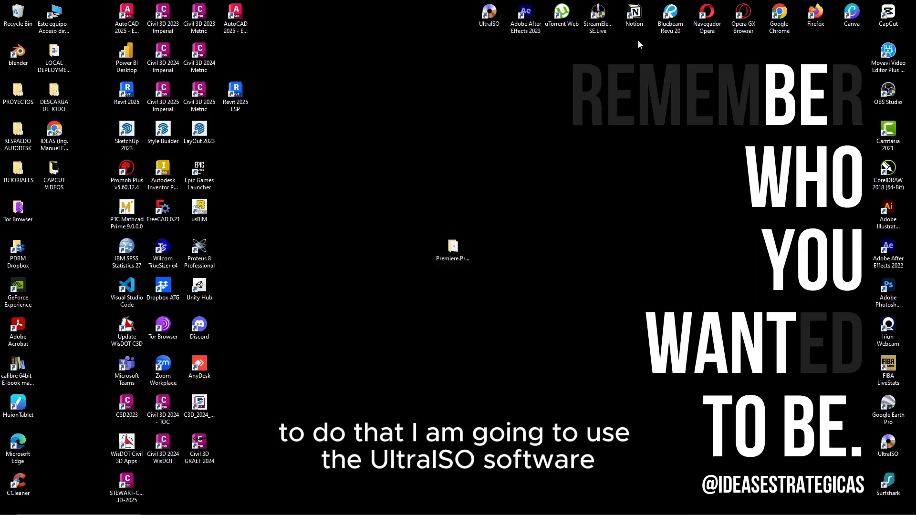
pyautogui.click(453, 248)
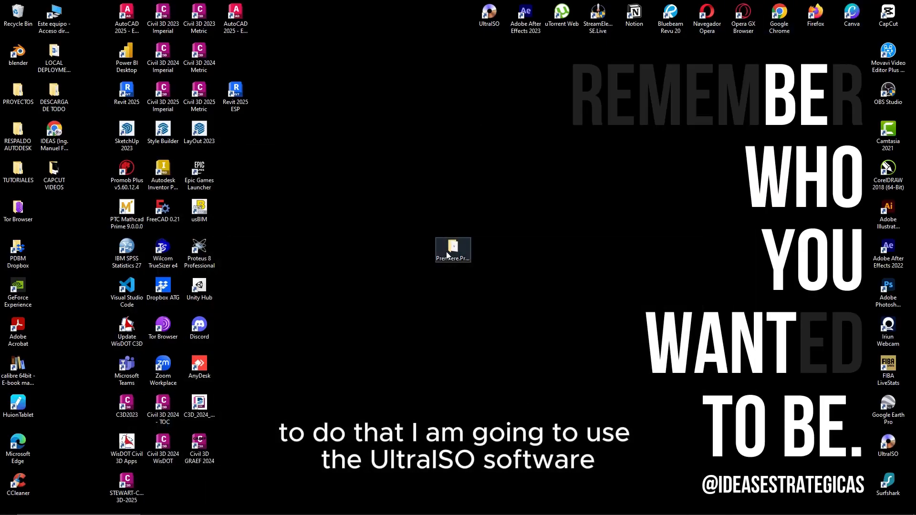
pyautogui.doubleClick(452, 247)
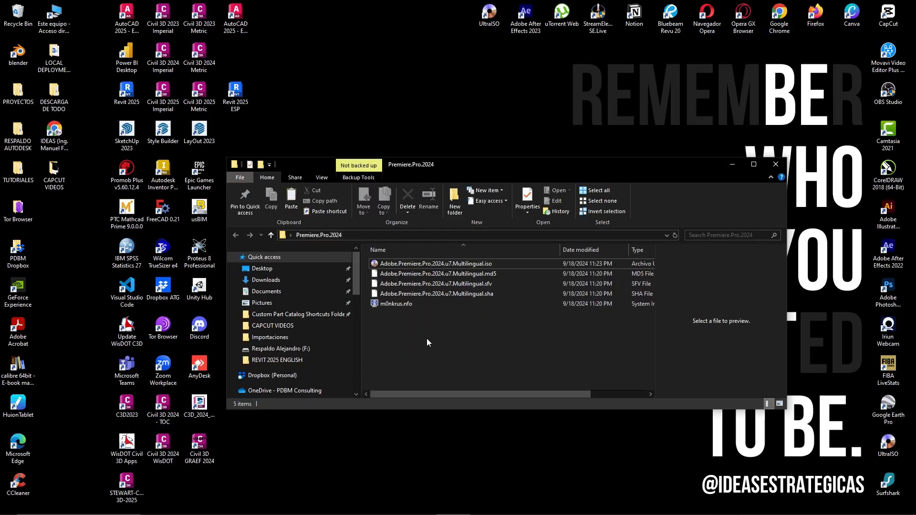
# Step: Create a new folder named PREMIERE PRO 2024 in the empty space
pyautogui.rightClick(426, 343)
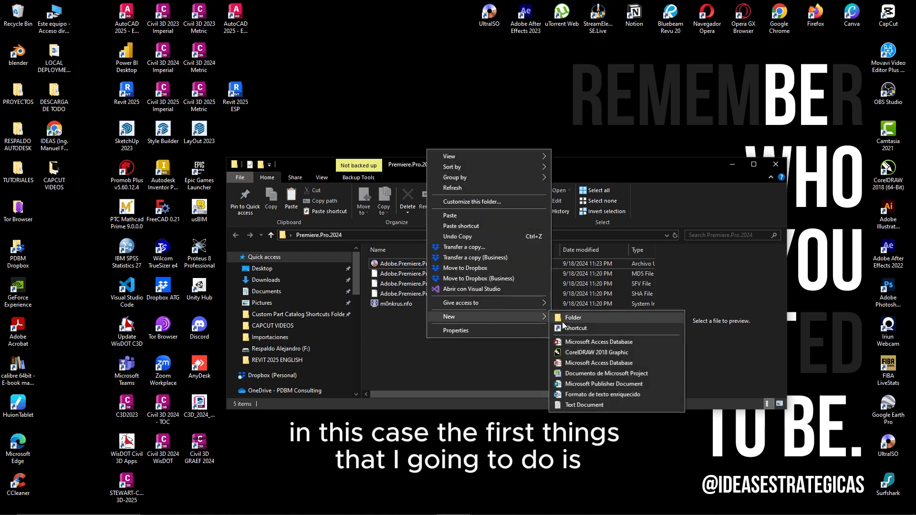
pyautogui.click(573, 317)
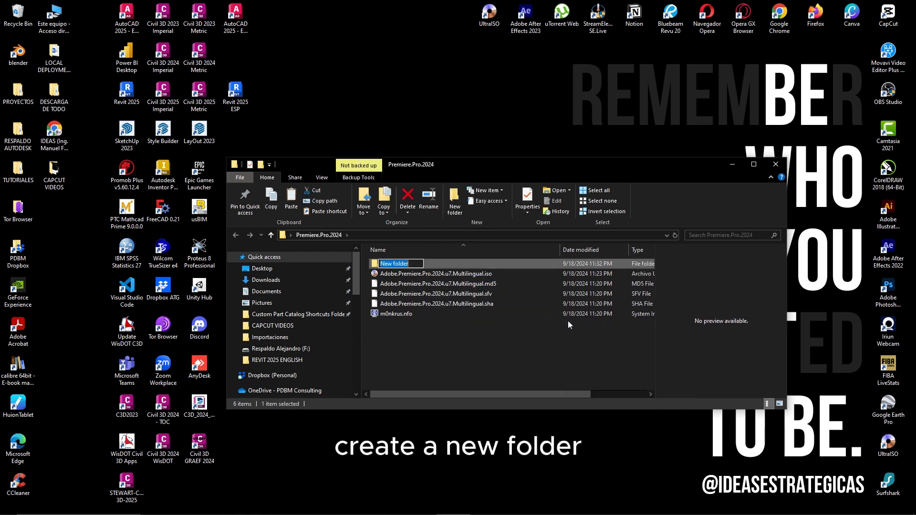
pyautogui.write('PREMIERE PRO 2024')
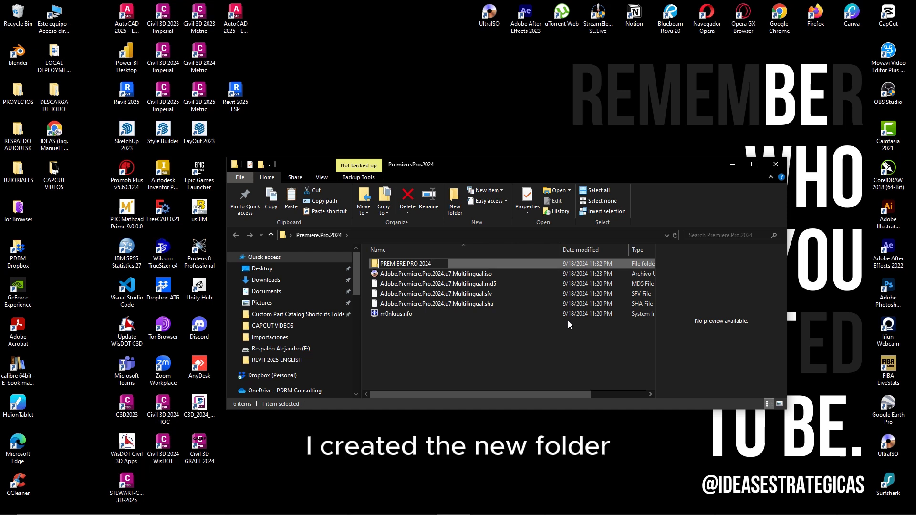
pyautogui.moveTo(450, 350)
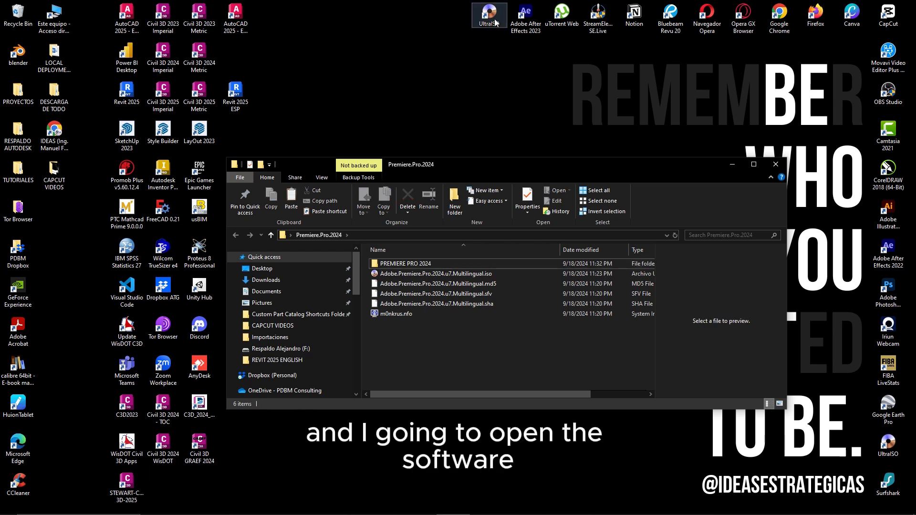
# Step: Launch UltraISO and start opening an image file
pyautogui.click(488, 14)
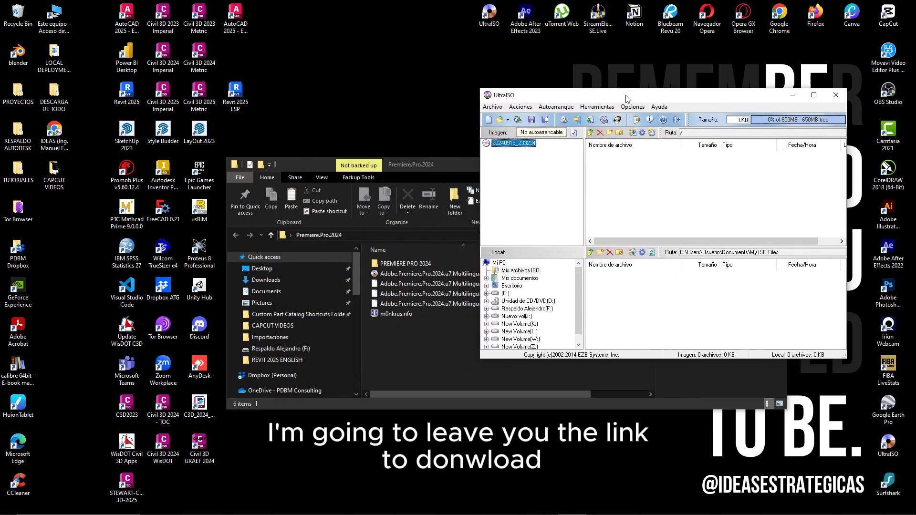
pyautogui.moveTo(624, 94); pyautogui.dragTo(665, 125)
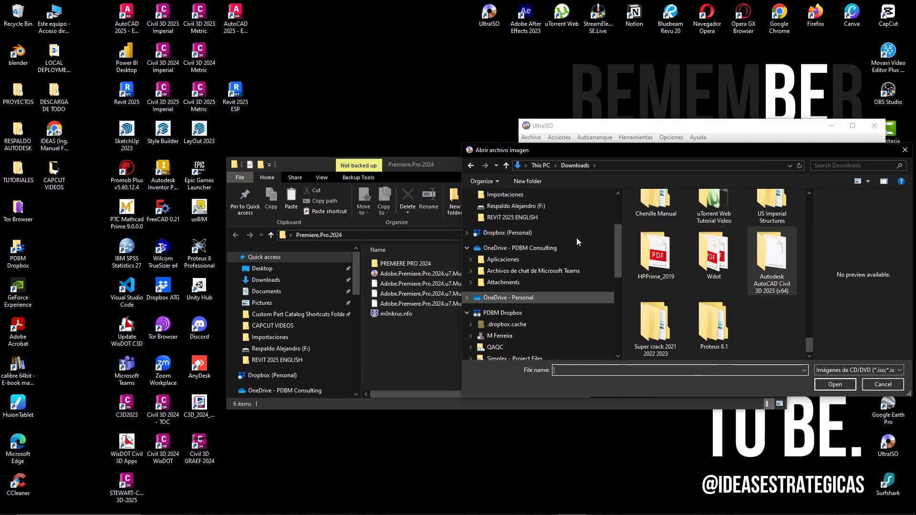
pyautogui.click(498, 202)
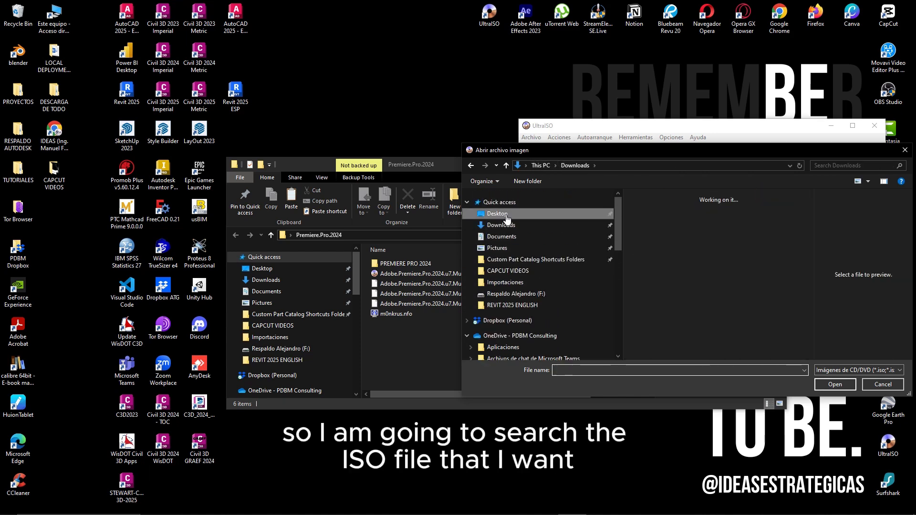
# Step: Browse Desktop > Premiere.Pro.2024 and select Adobe.Premiere.Pro.2024.u7.Multilingual.iso
pyautogui.click(496, 214)
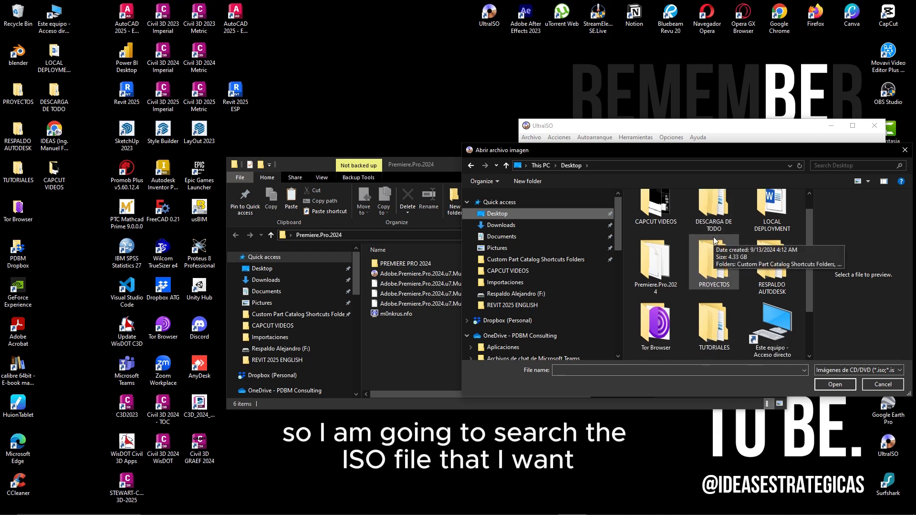
pyautogui.doubleClick(655, 261)
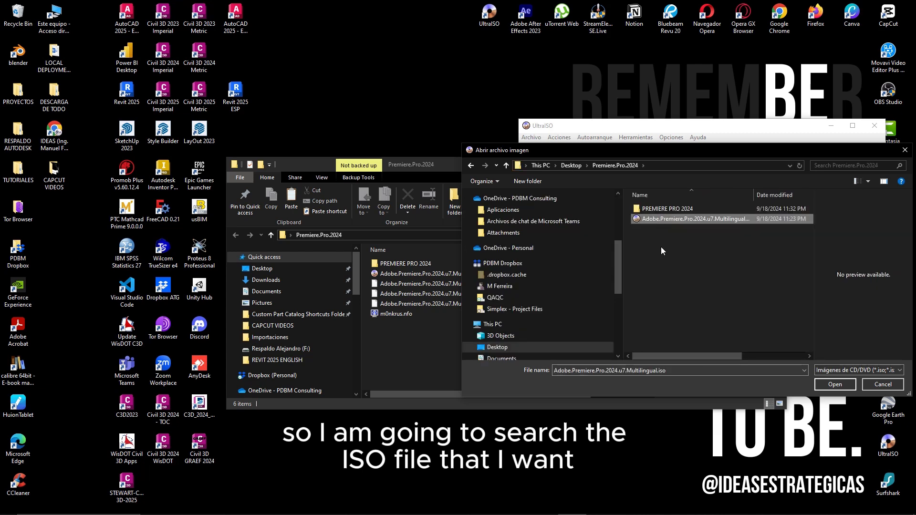
pyautogui.click(692, 218)
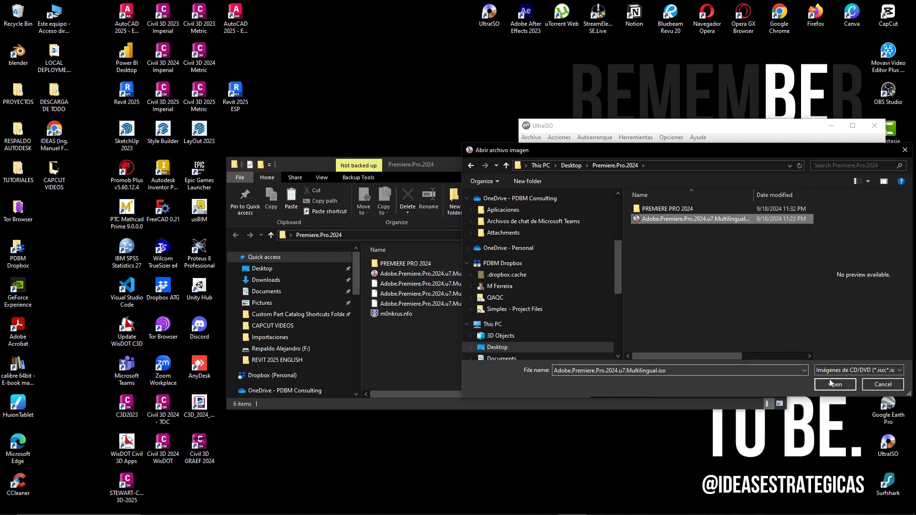
# Step: Load the ISO and point the Local tree at Desktop > Premiere.Pro.2024 > PREMIERE PRO 2024
pyautogui.click(834, 383)
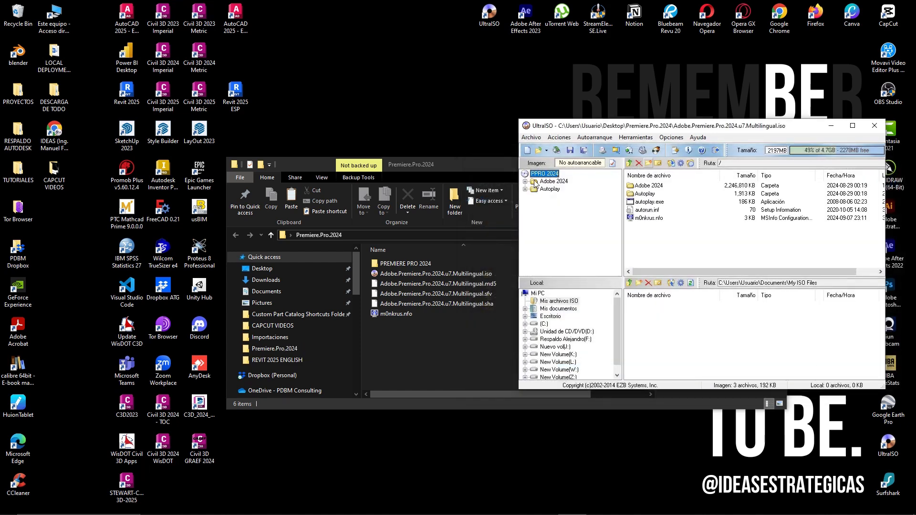
pyautogui.moveTo(649, 234)
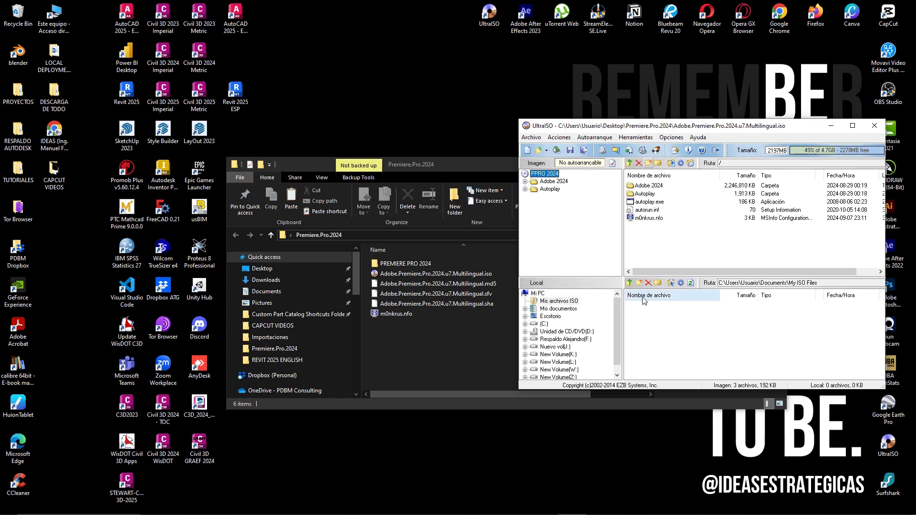
pyautogui.moveTo(659, 283)
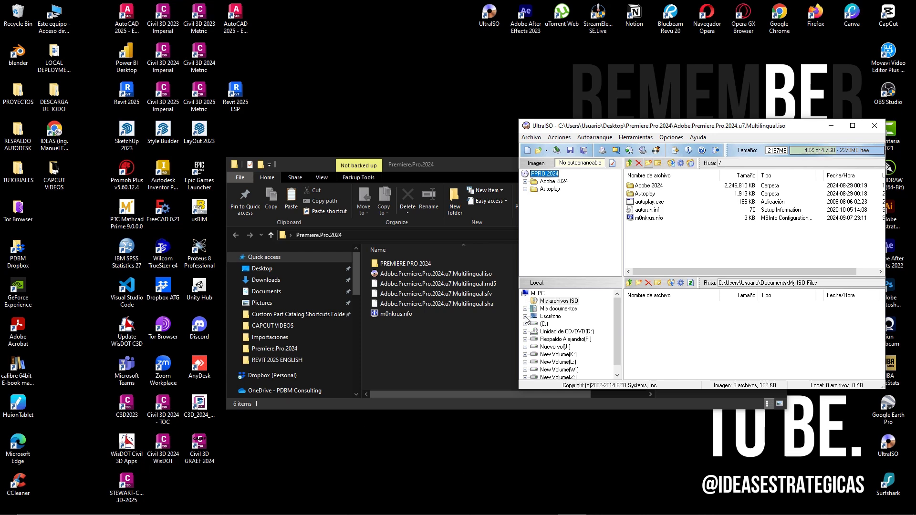
pyautogui.click(524, 316)
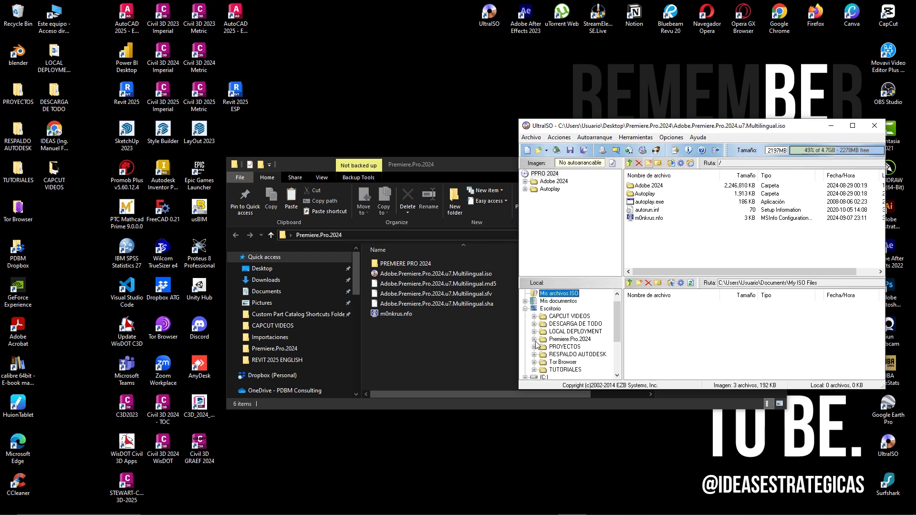
pyautogui.click(583, 346)
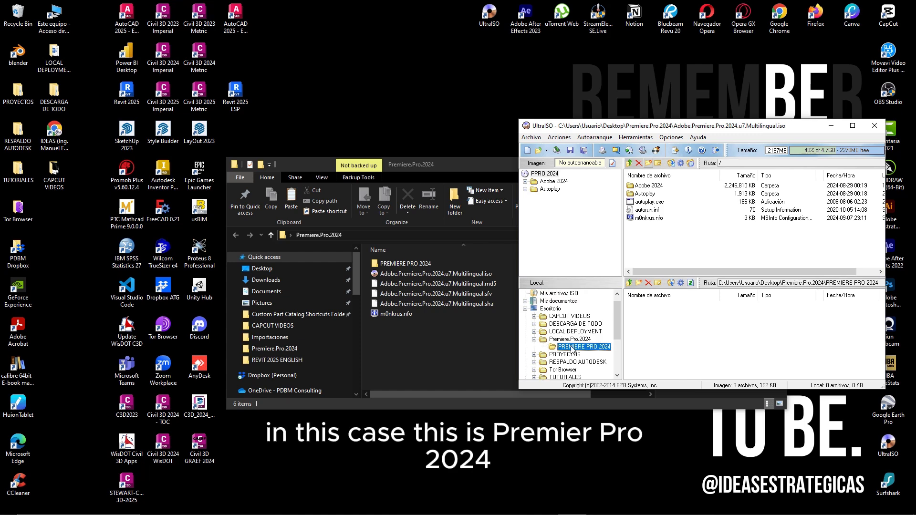
pyautogui.moveTo(690, 209)
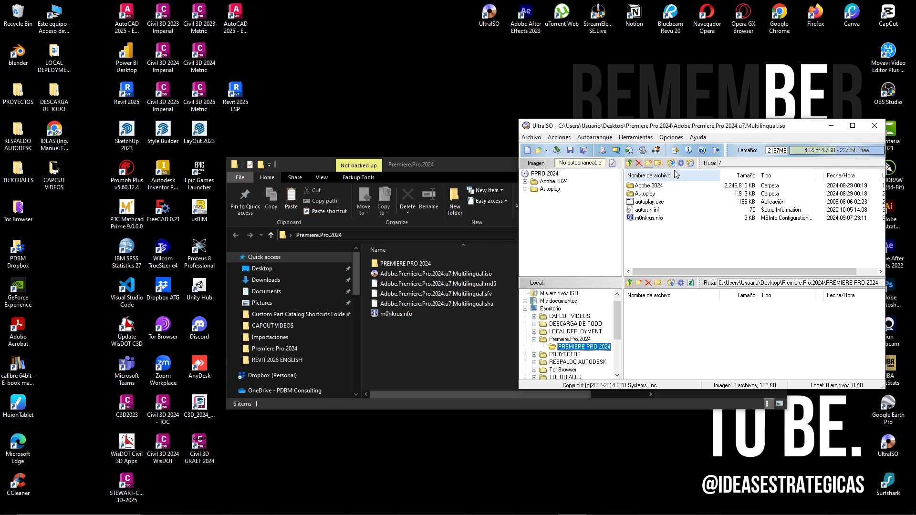
pyautogui.moveTo(672, 167)
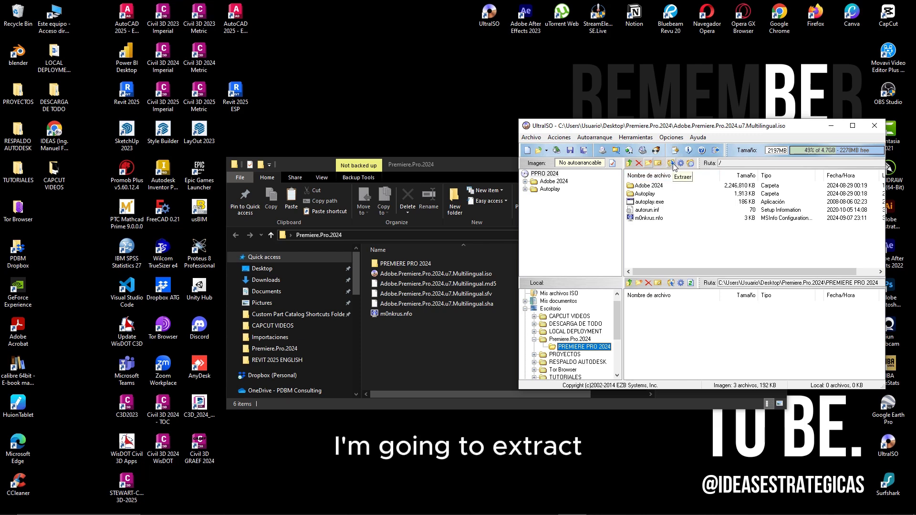
# Step: Extract all files from '/' into PREMIERE PRO 2024, confirming the prompt with Yes
pyautogui.click(673, 163)
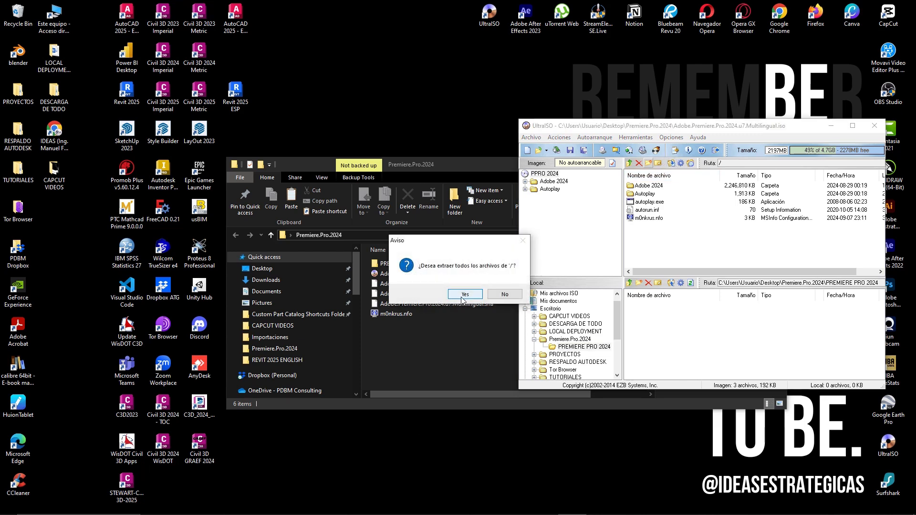
pyautogui.click(464, 294)
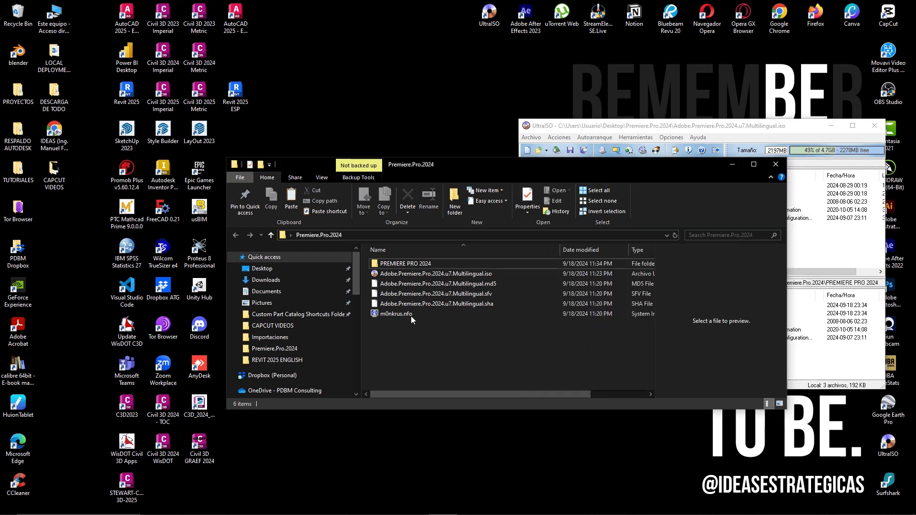
# Step: Rename a new folder to PREMIERE PRO 2024 2 and confirm the name
pyautogui.doubleClick(404, 264)
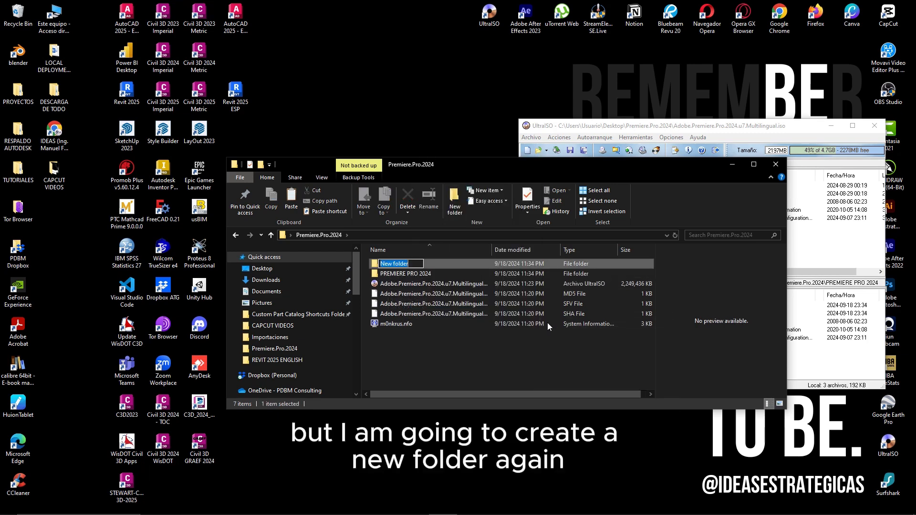
pyautogui.write('PREMIERE PRO')
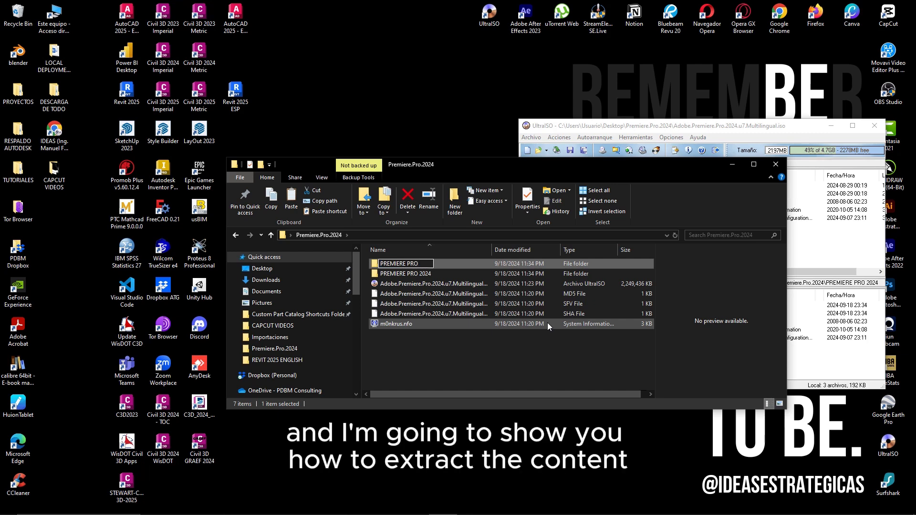
pyautogui.click(404, 263)
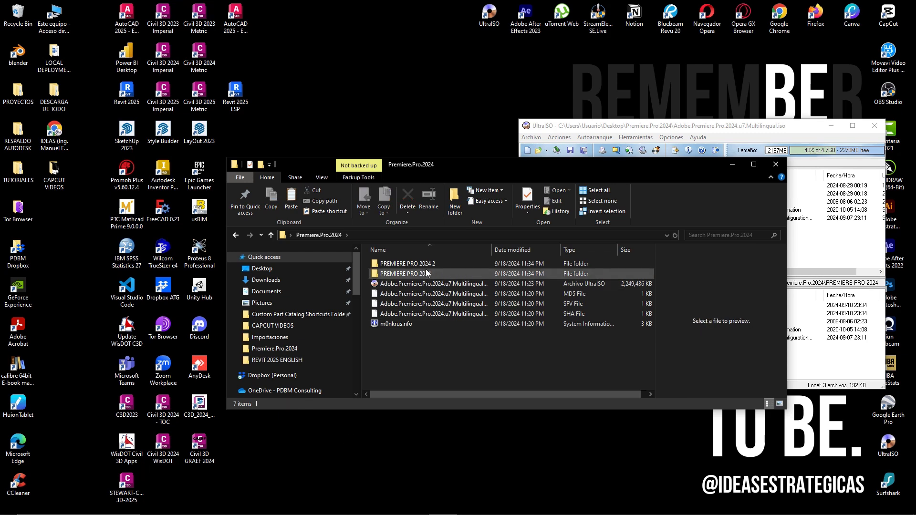
pyautogui.doubleClick(407, 263)
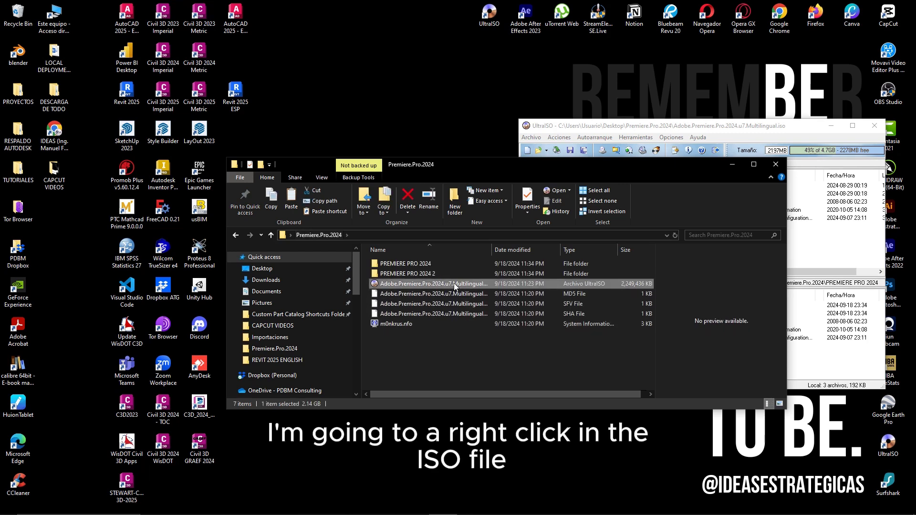
# Step: Extract the ISO via right-click to Desktop > Premiere.Pro.2024 > PREMIERE PRO 2024 2
pyautogui.rightClick(433, 283)
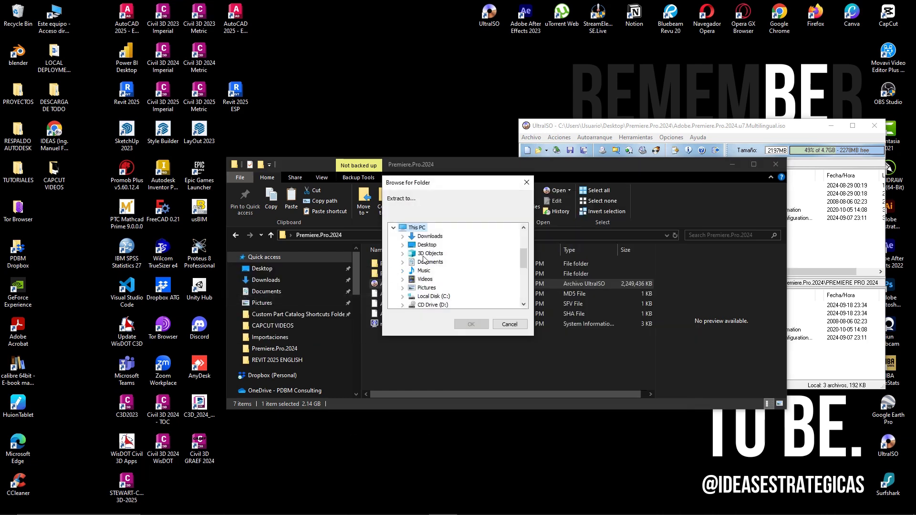
pyautogui.click(403, 245)
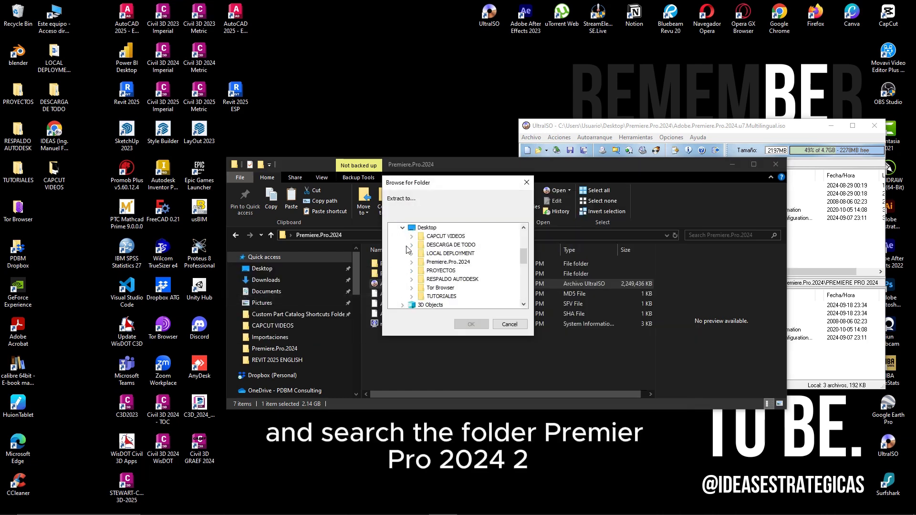
pyautogui.click(410, 261)
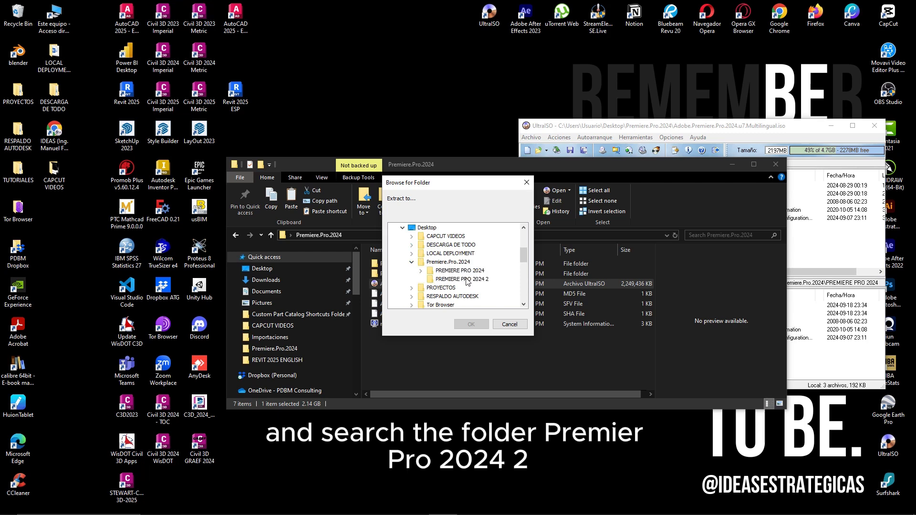
pyautogui.click(508, 323)
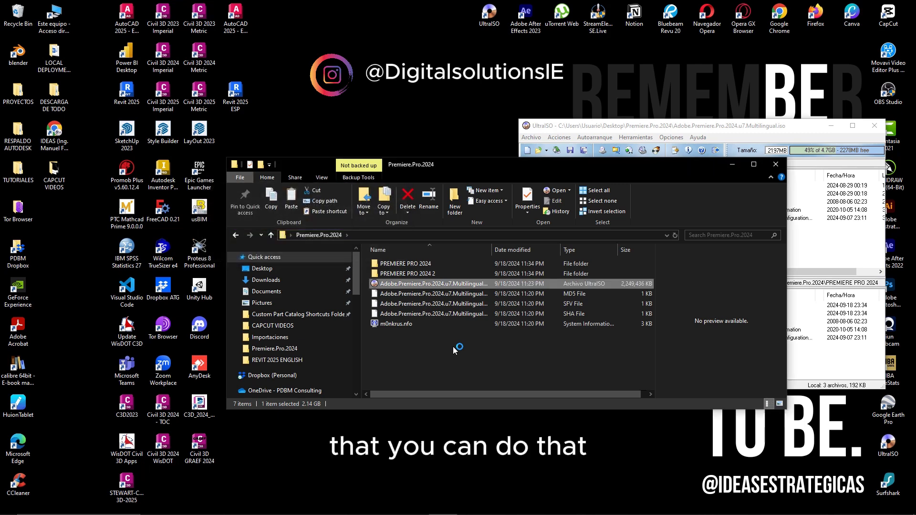
# Step: Open PREMIERE PRO 2024 to show Adobe 2024, Autoplay, autoplay.exe, autorun.inf and m0nkrus.nfo
pyautogui.doubleClick(408, 274)
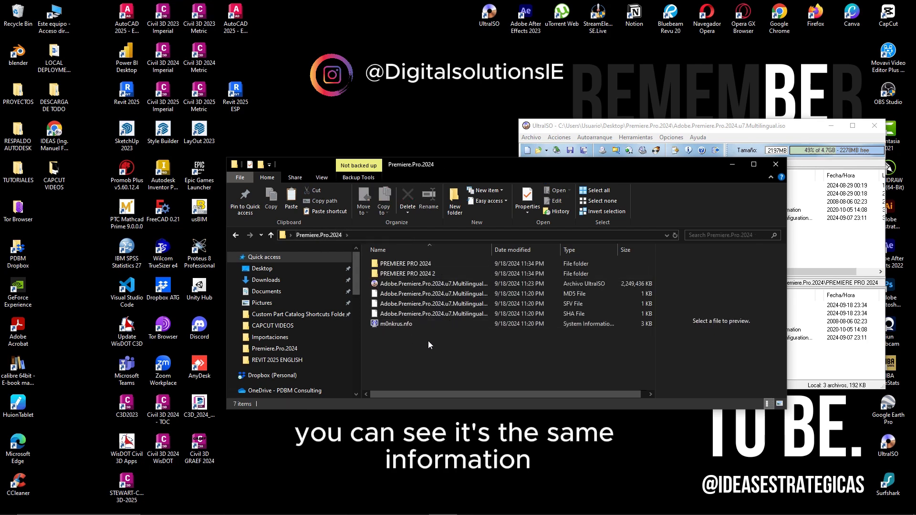
pyautogui.click(409, 263)
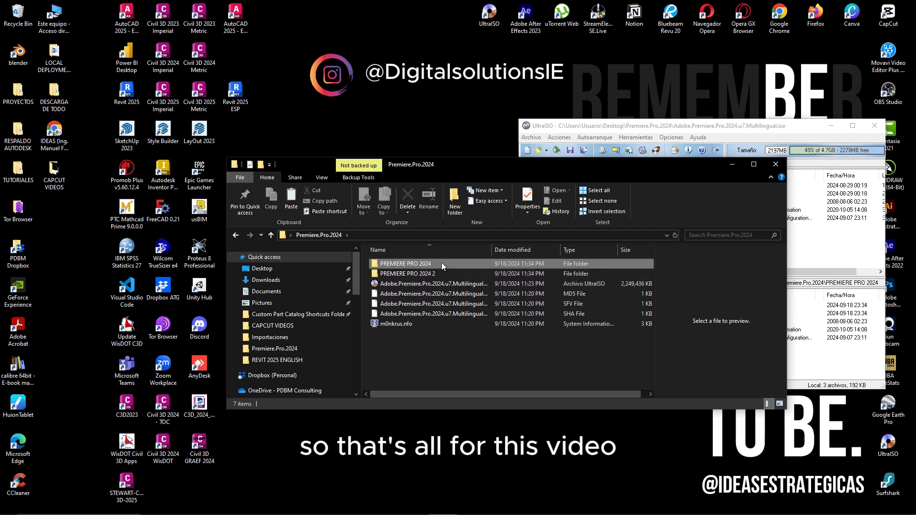
pyautogui.doubleClick(404, 263)
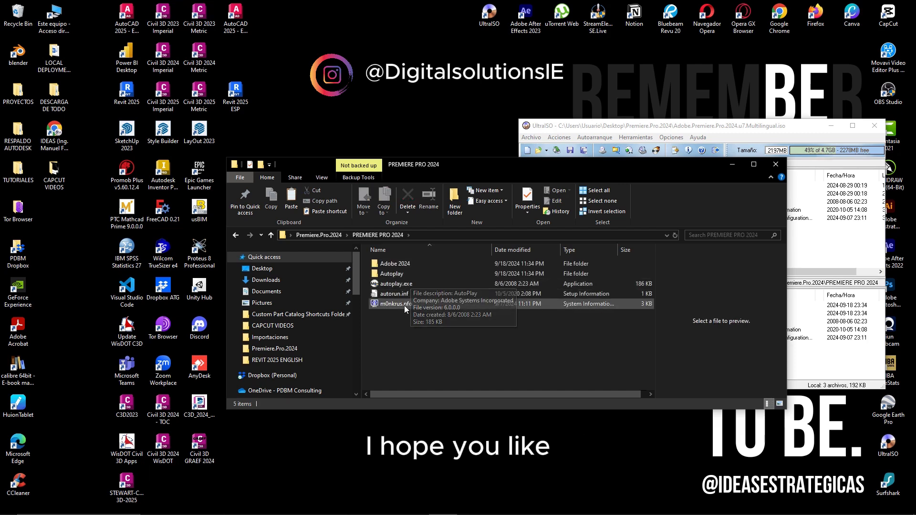
pyautogui.moveTo(542, 409)
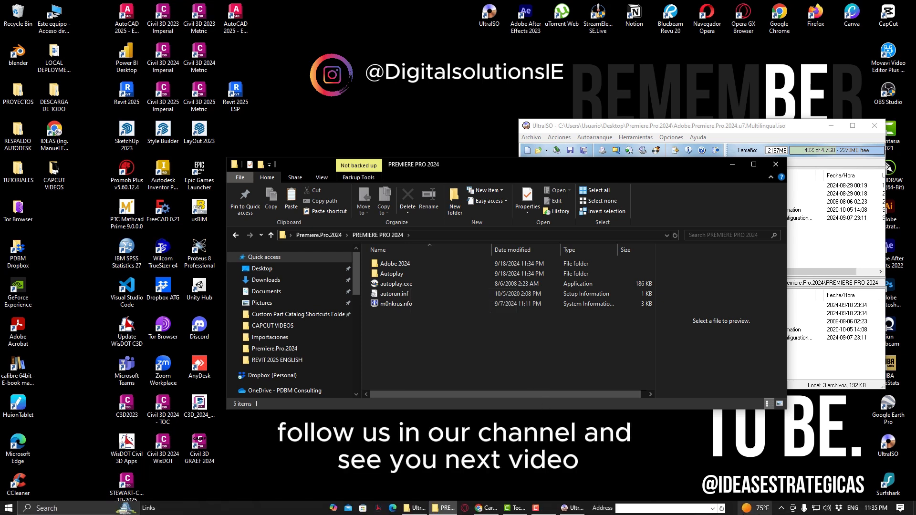
pyautogui.click(793, 507)
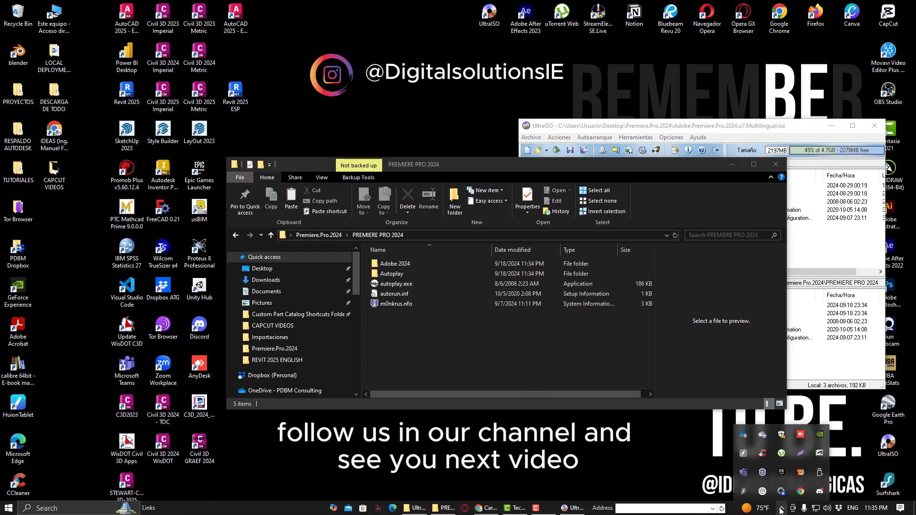